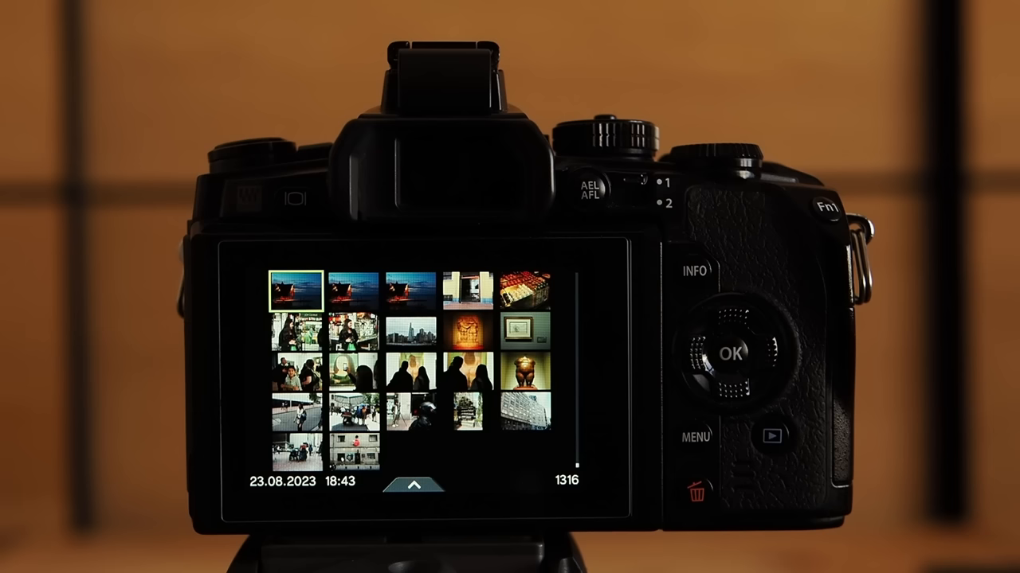
# - Choose Image Overlay from the Playback Edit menu with 2Images Merge as the merge count
pyautogui.click(730, 353)
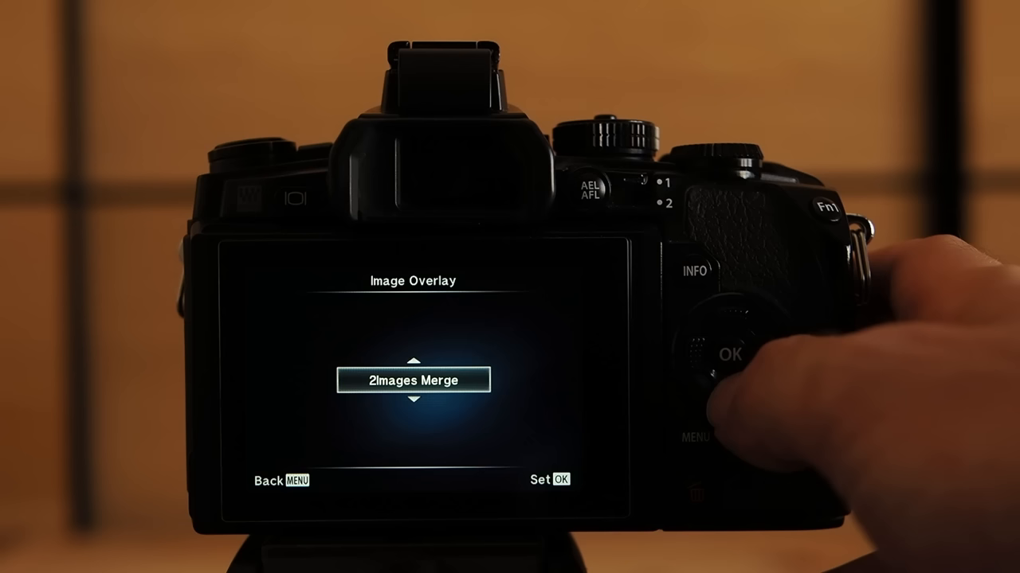
pyautogui.click(713, 353)
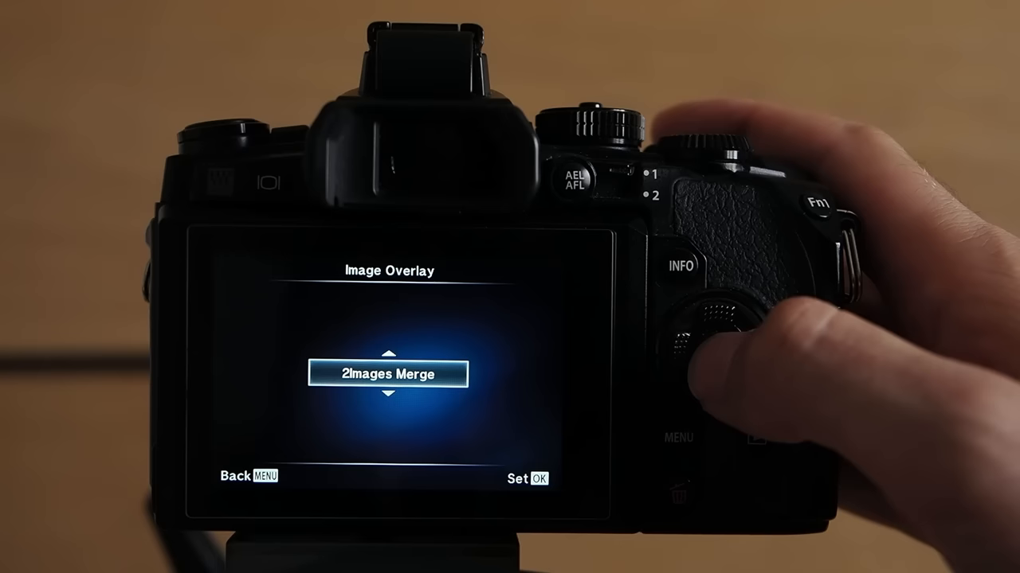
# - Mark a beach RAW frame in the Image Overlay picture-selection grid for the composite
pyautogui.click(545, 478)
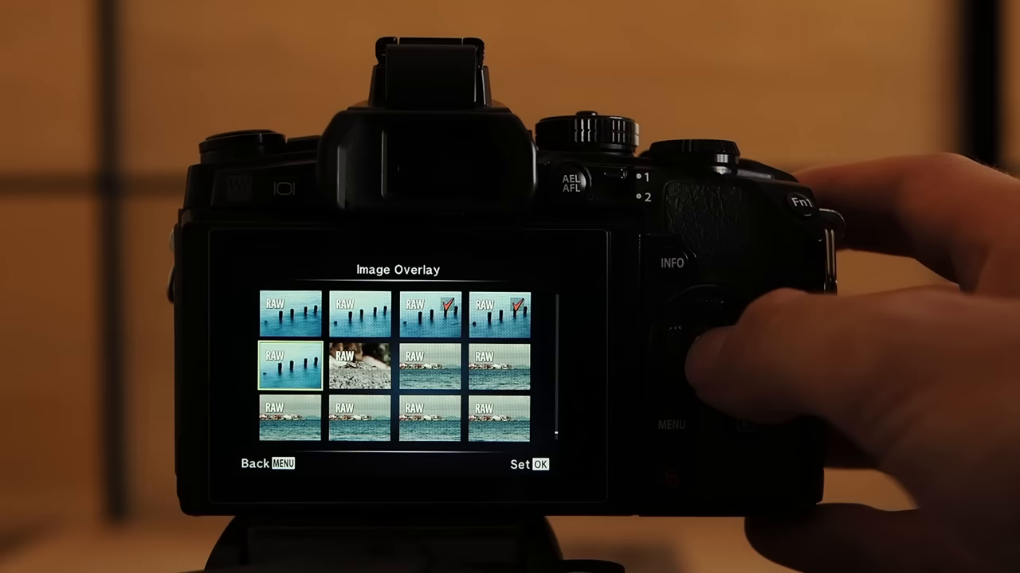
# - Select a RAW beach frame, bringing up its RAW Data Edit, JPEG Edit and Rotate options
pyautogui.click(701, 342)
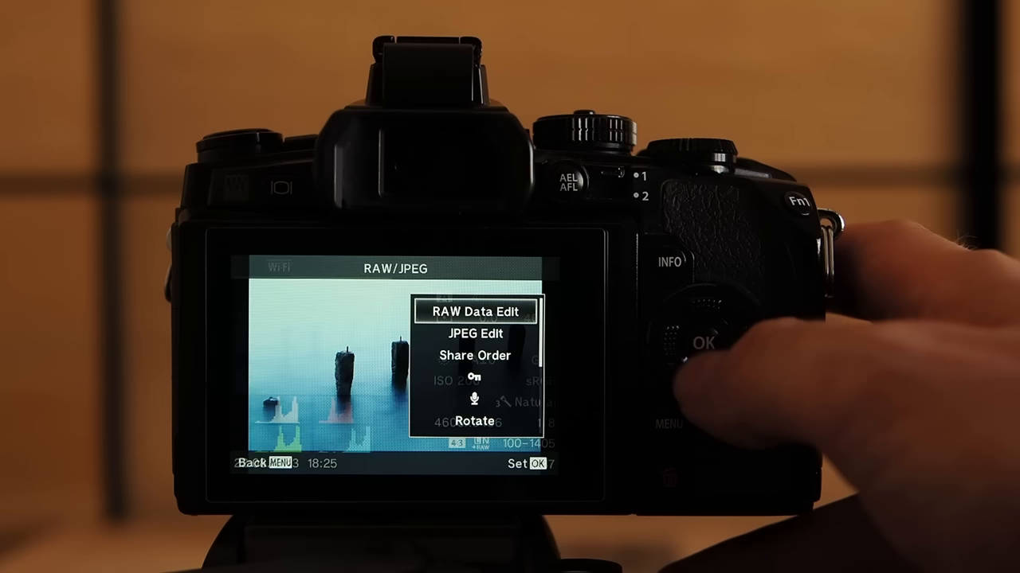